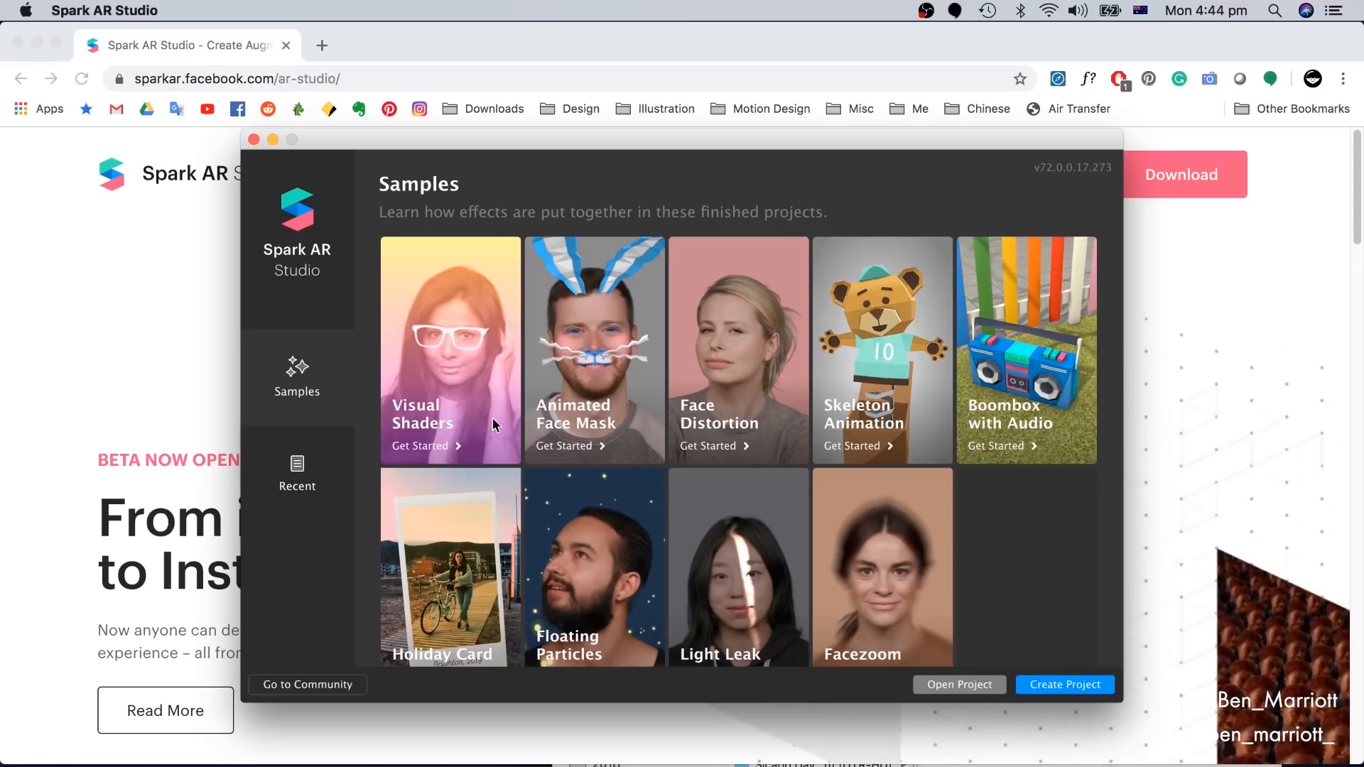
mouse_move(790, 414)
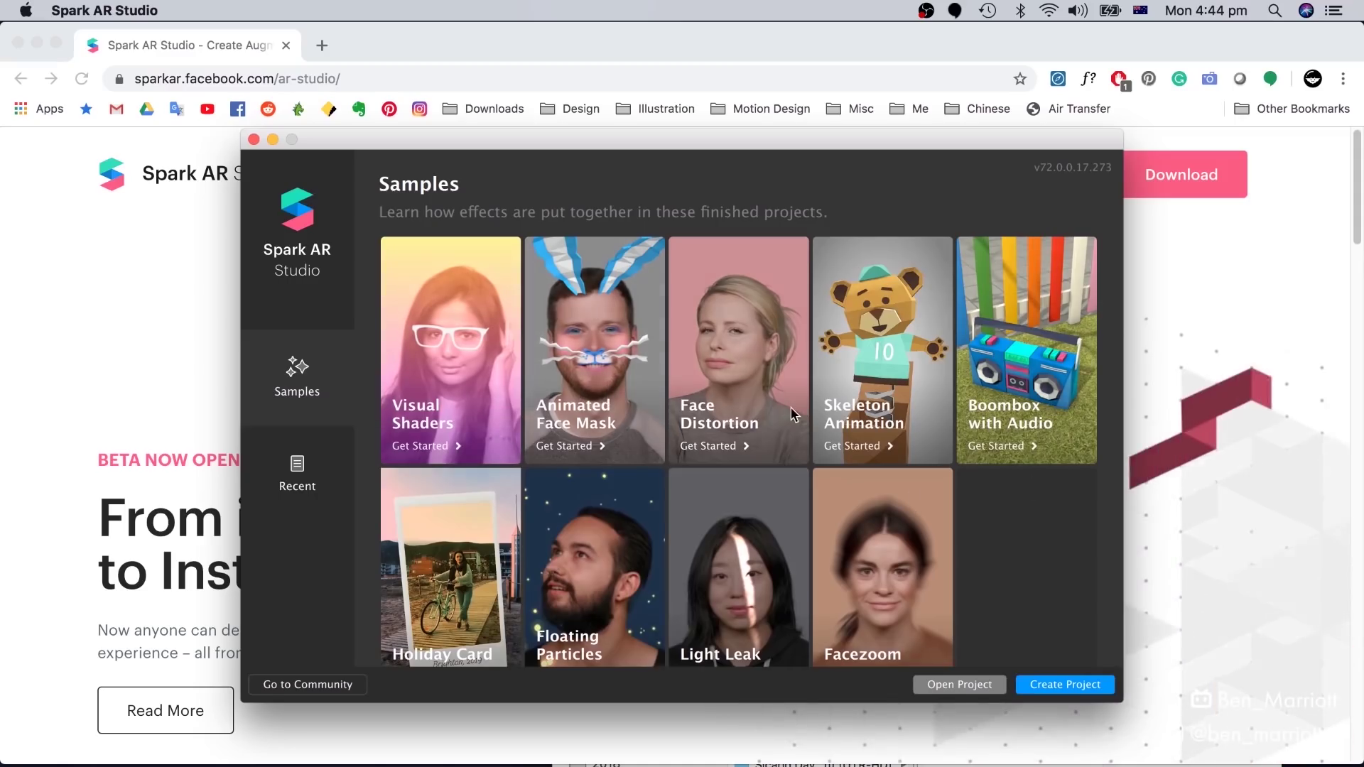
Create a new blank project from the welcome window
click(1064, 684)
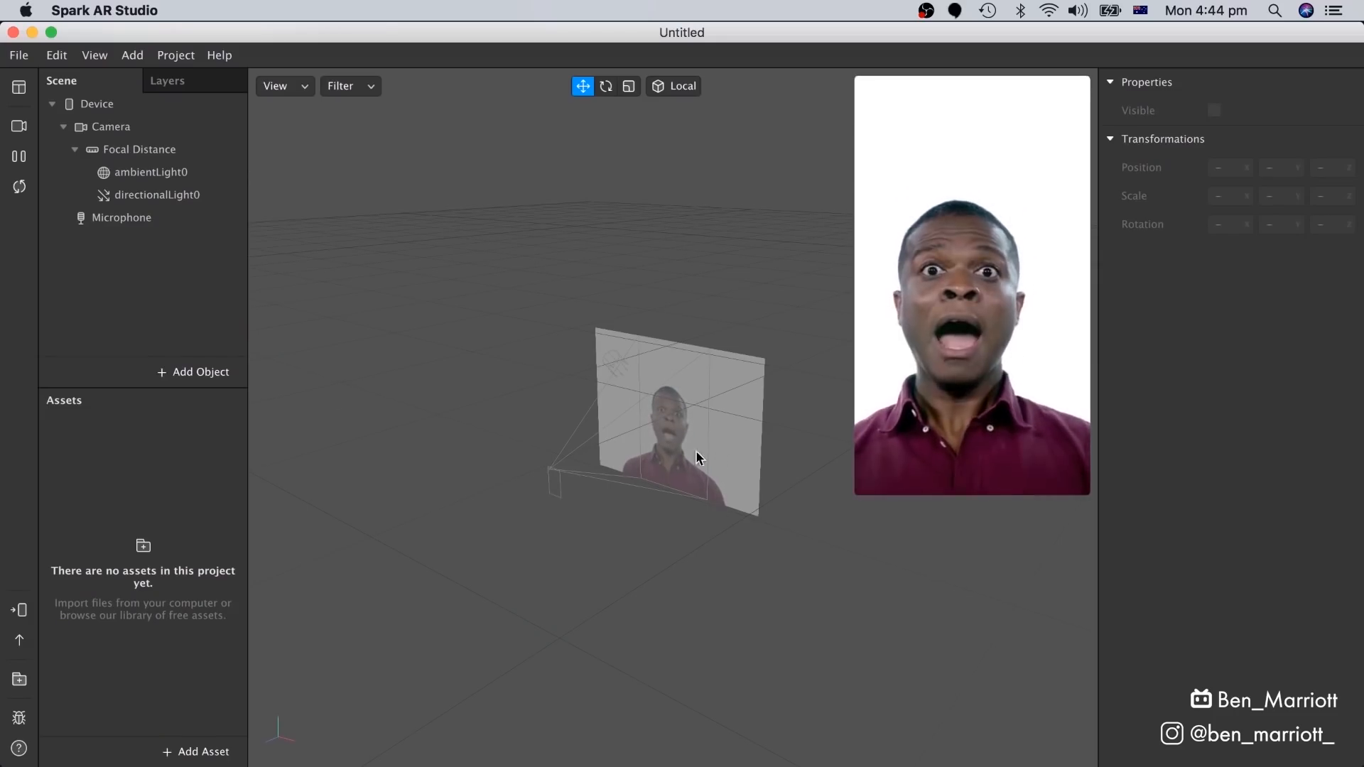
Preview two simulated faces, then switch the preview to the live FaceTime HD webcam
click(18, 127)
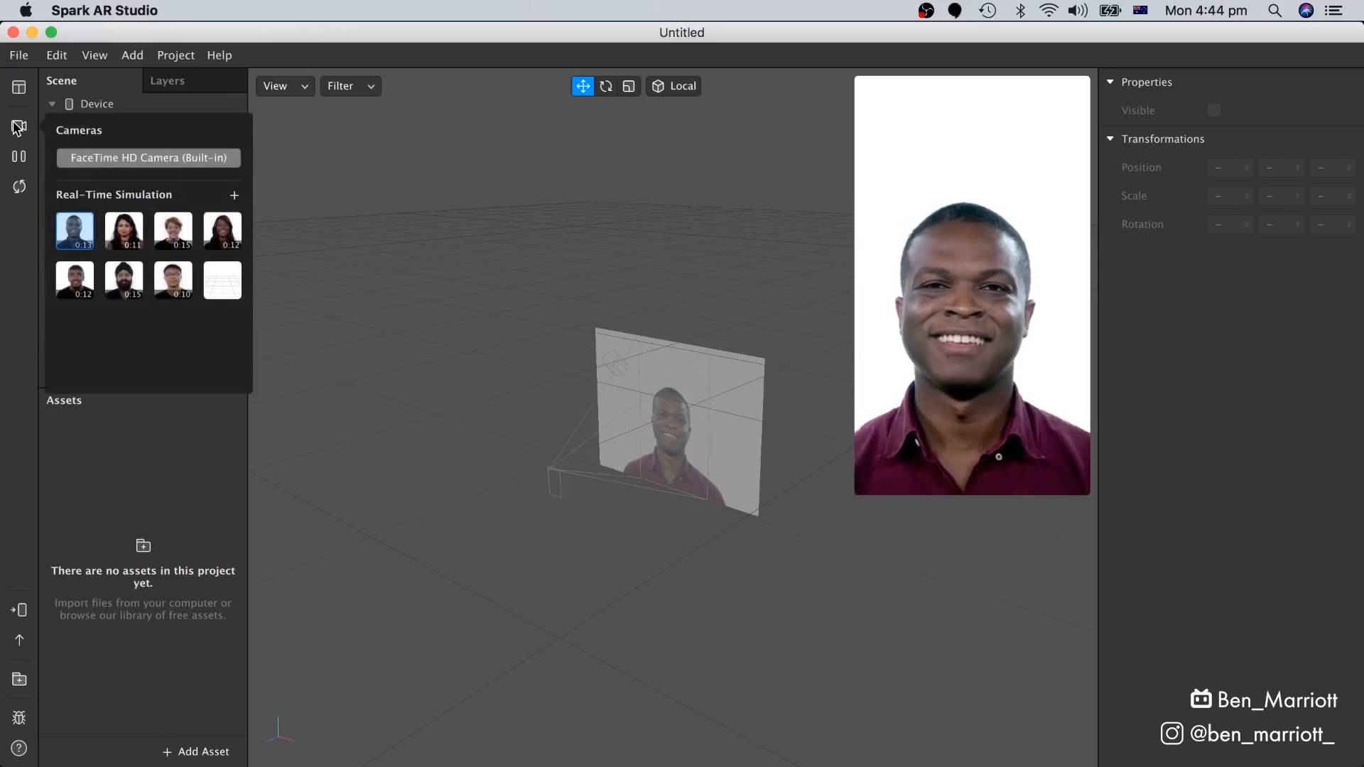
click(124, 230)
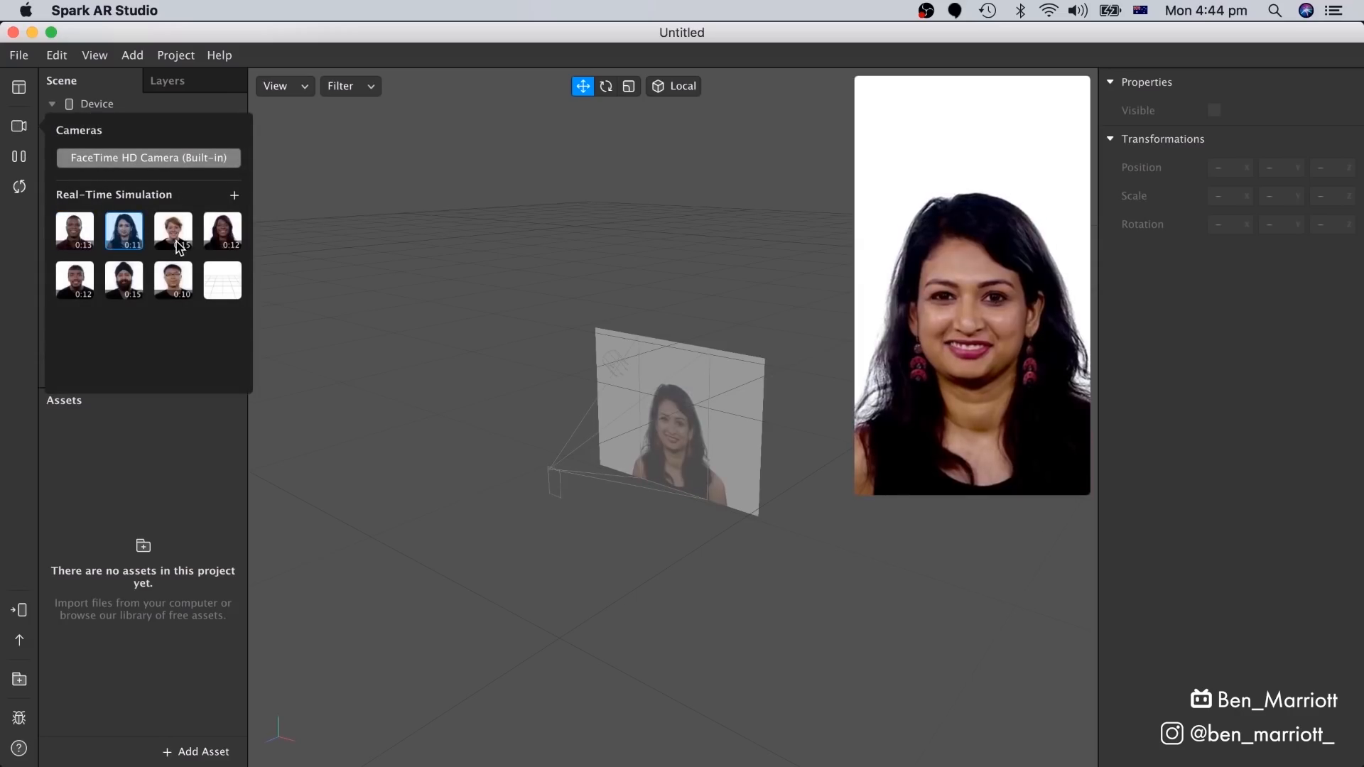
click(172, 229)
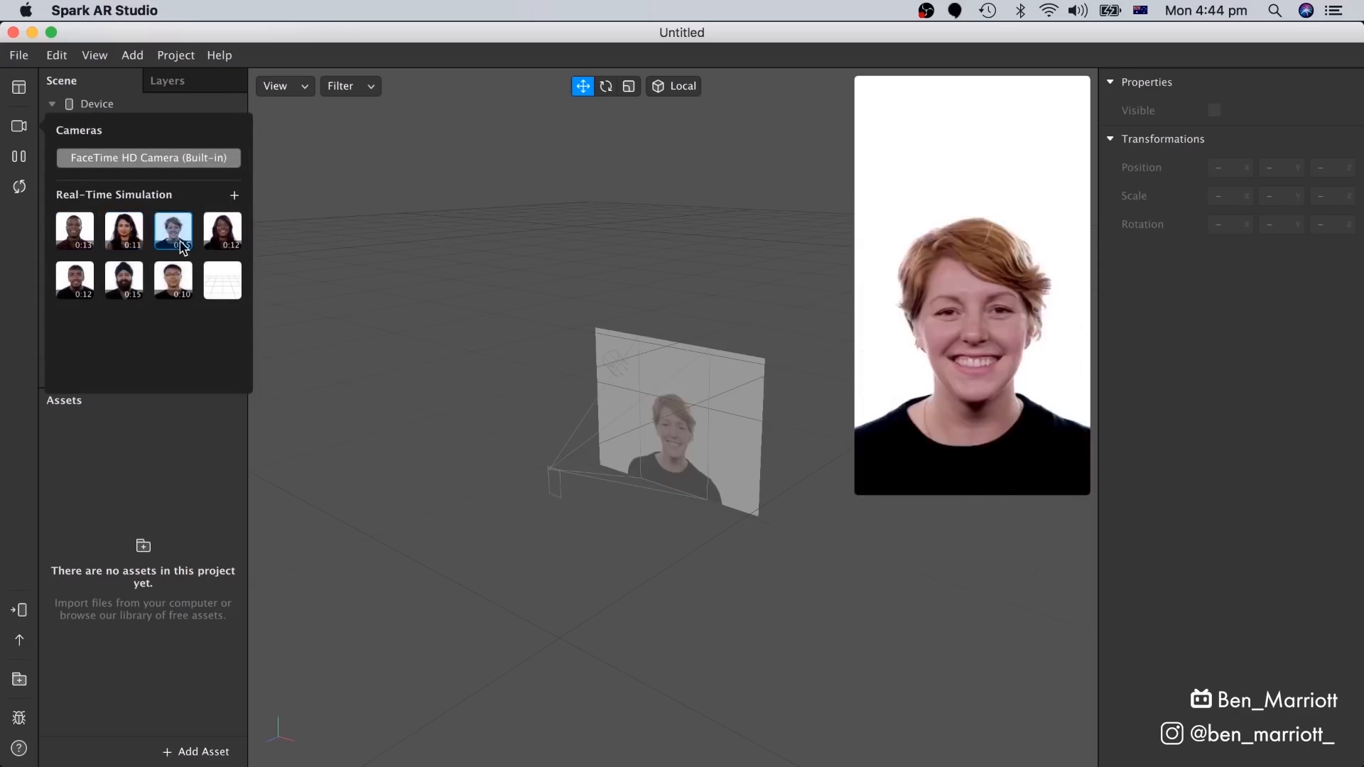
click(123, 278)
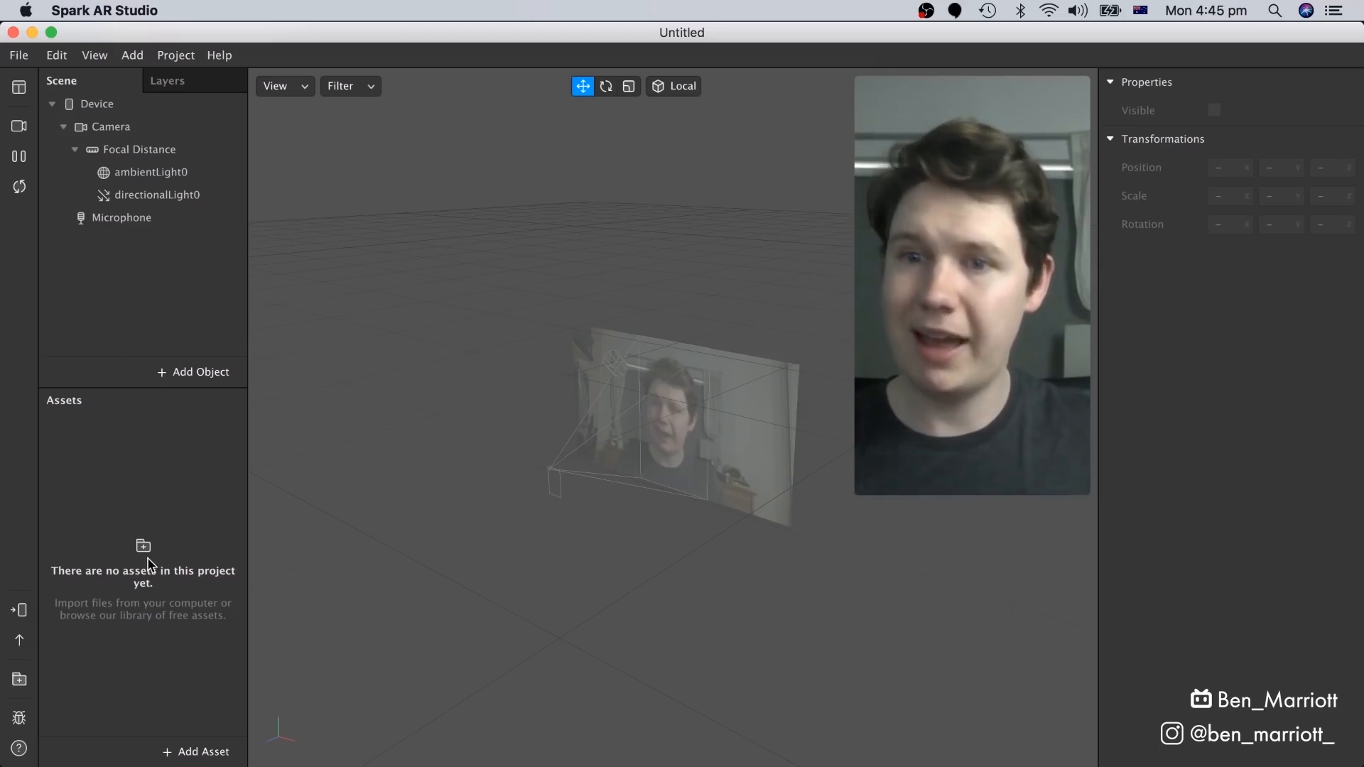
Insert a Face Mesh from the 3D Objects list, adding a face tracker
click(193, 372)
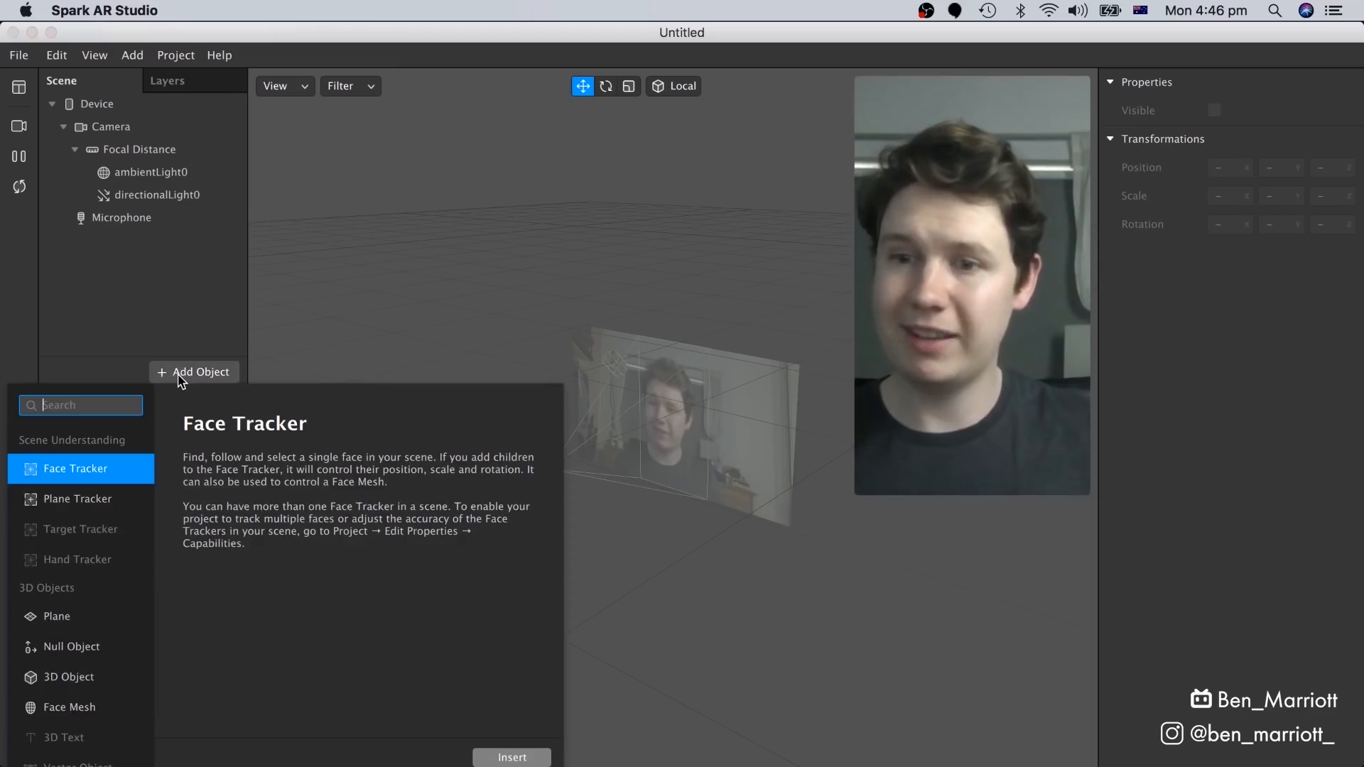
mouse_move(66, 607)
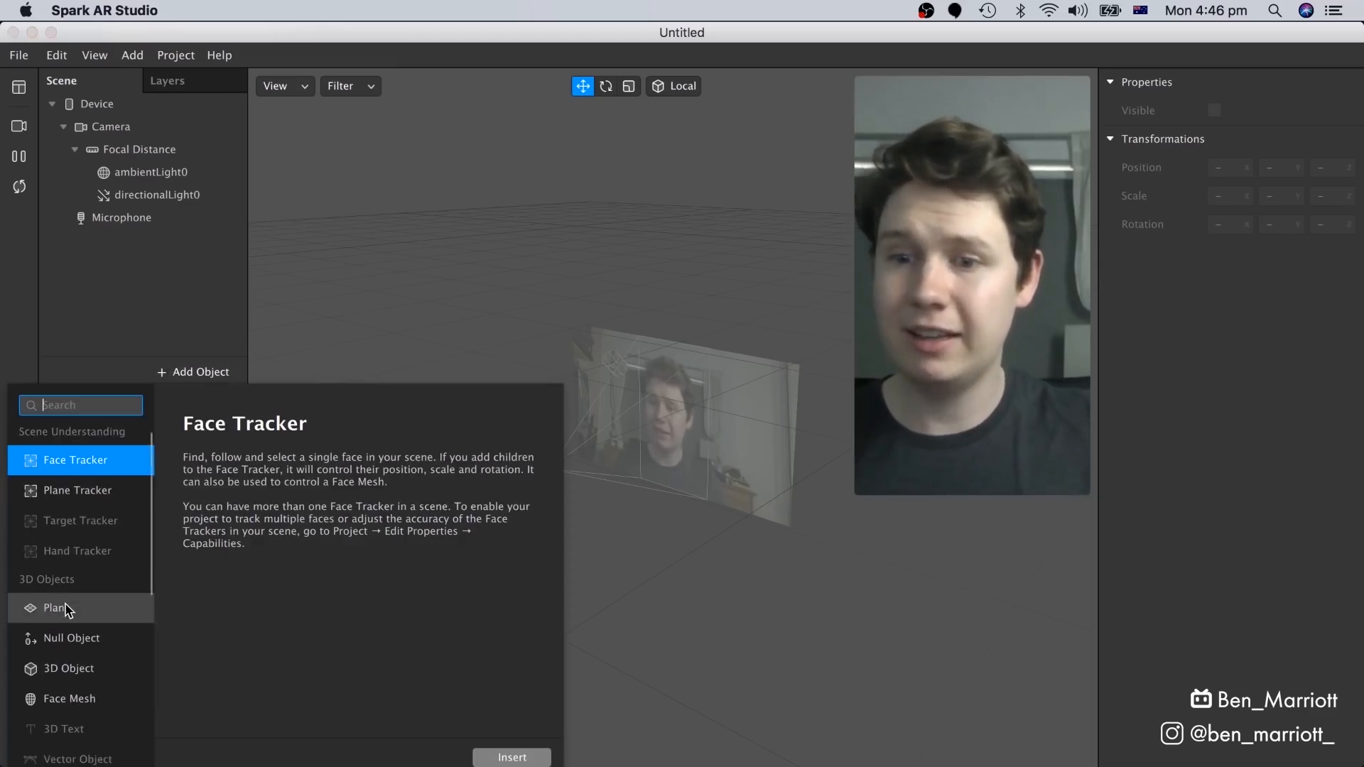
scroll(down, 3)
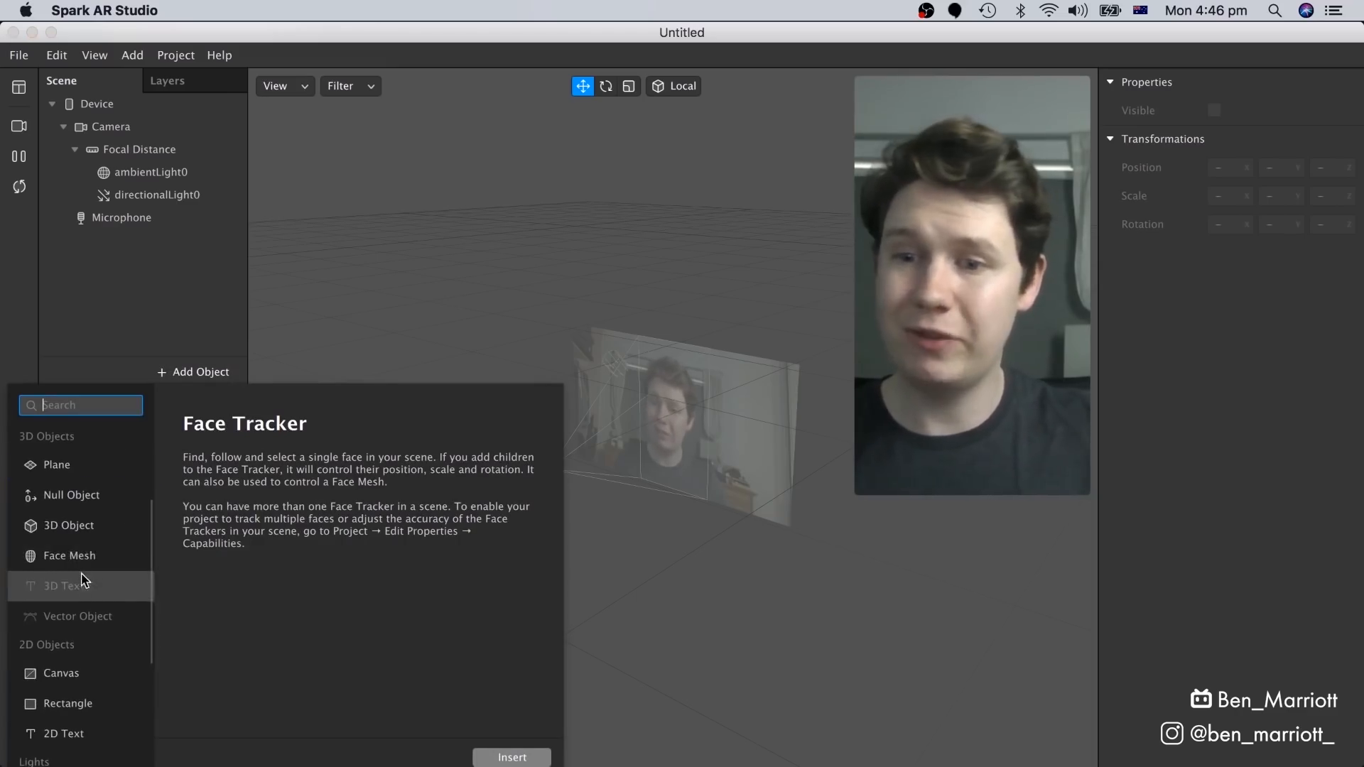
click(69, 555)
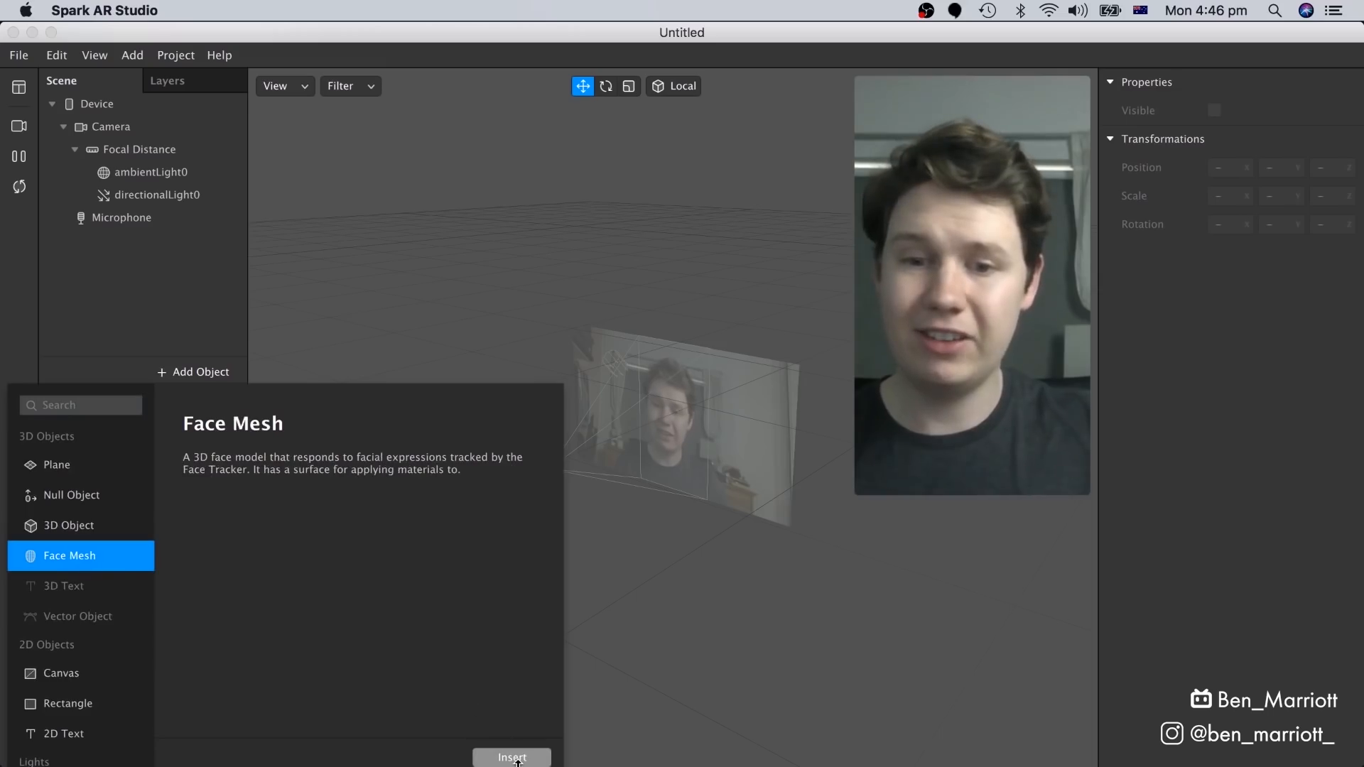
click(511, 758)
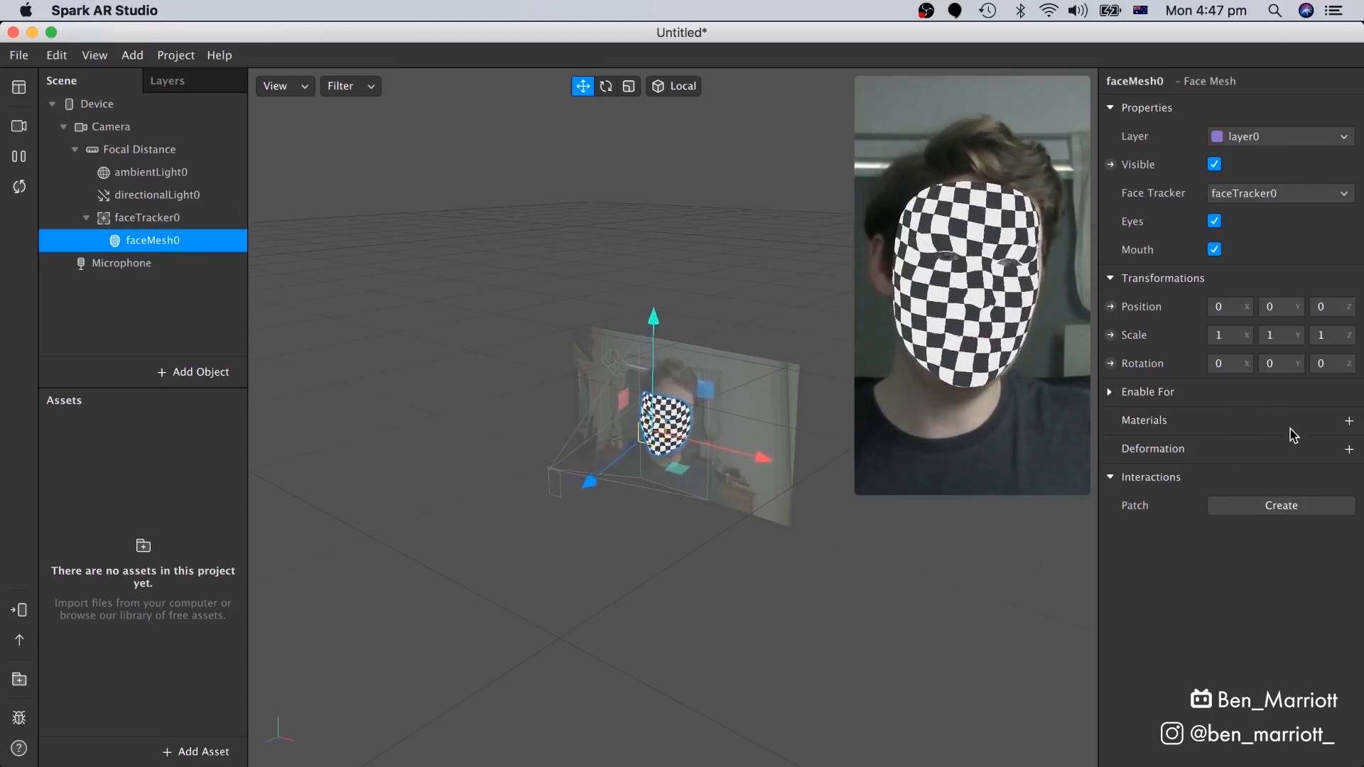
Add a new material to faceMesh0 and select it in Assets to rename as Tats_material
click(1349, 420)
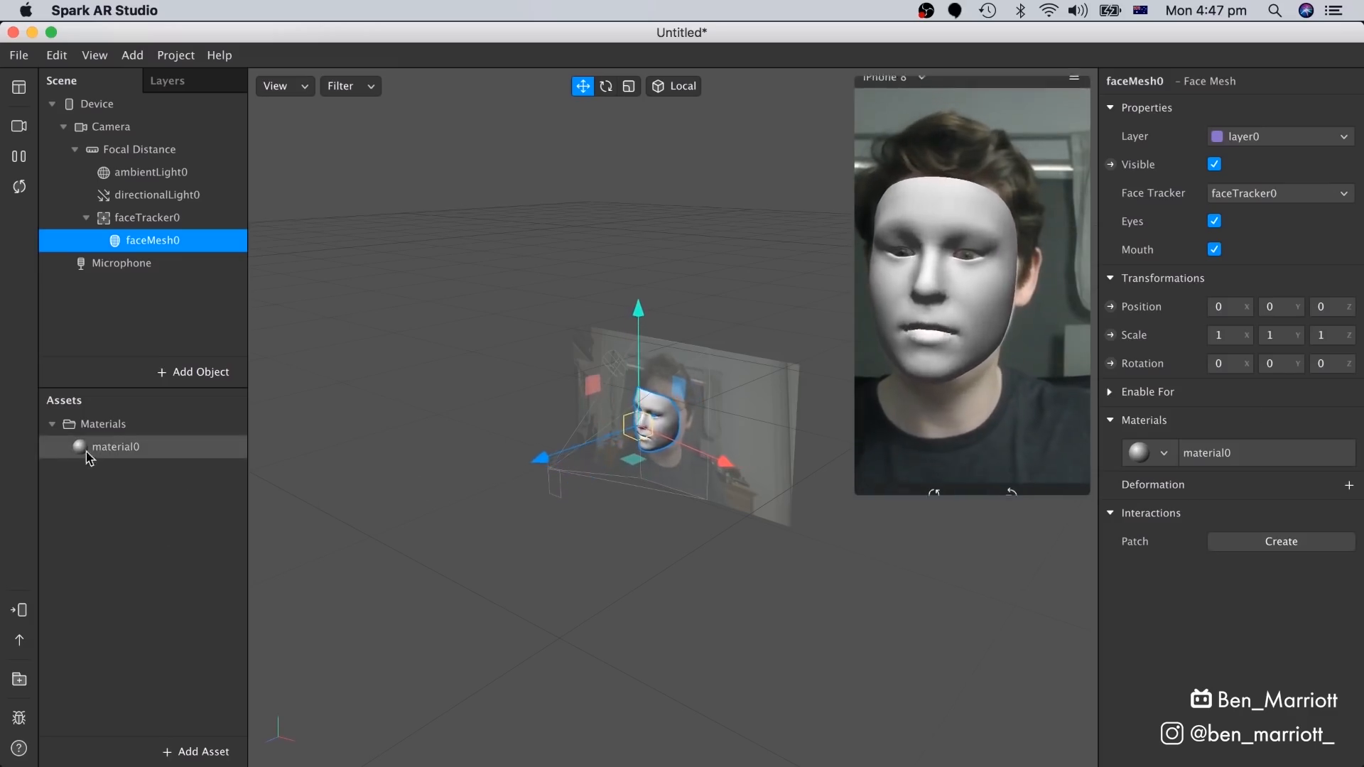
click(114, 446)
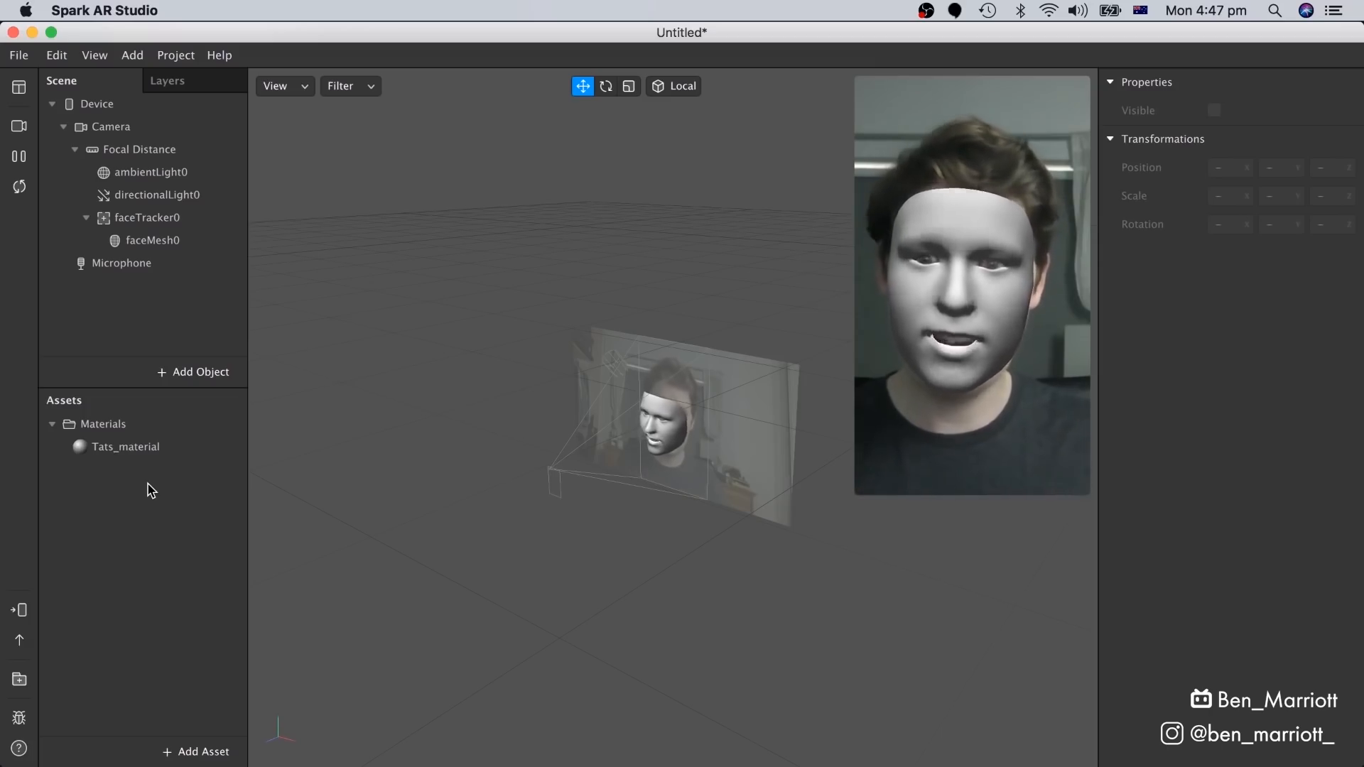
Download the face reference assets from Help and browse the FaceAssets folder
click(220, 55)
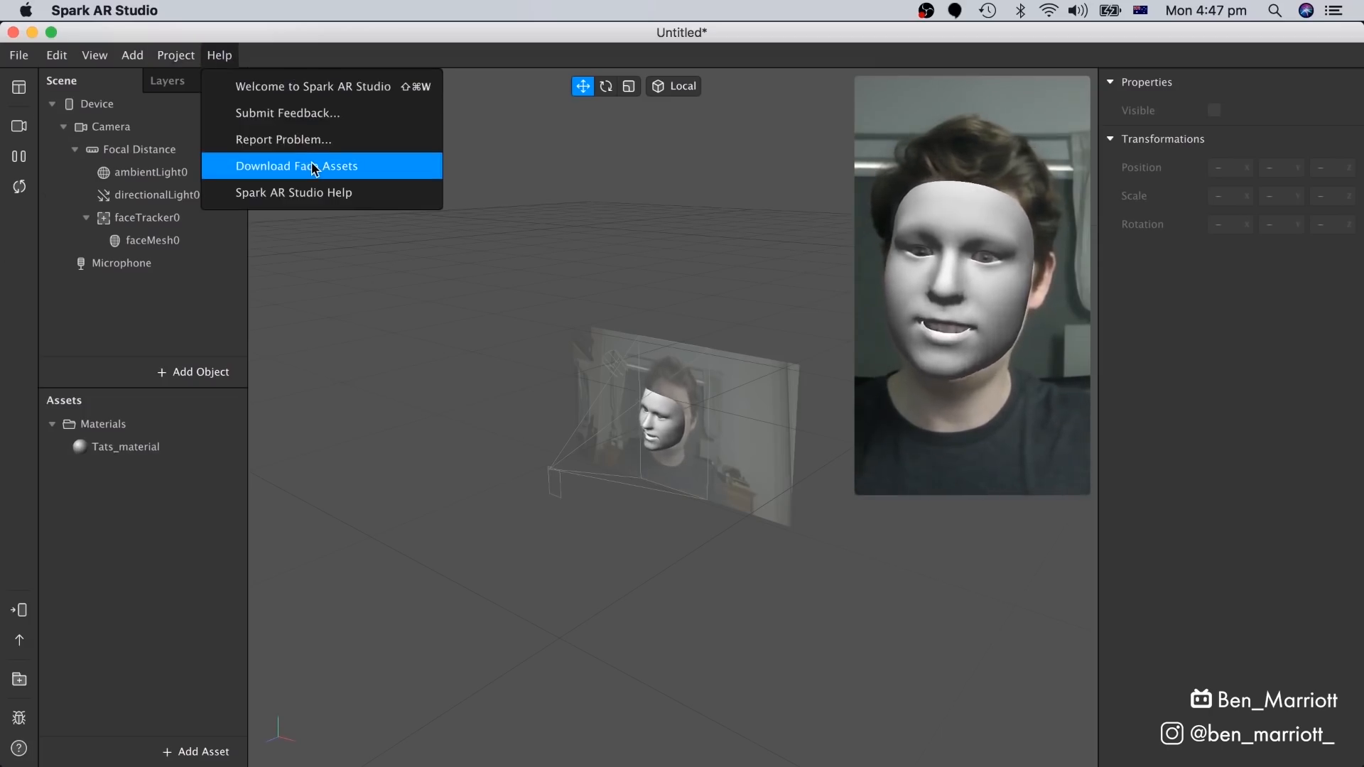
click(297, 165)
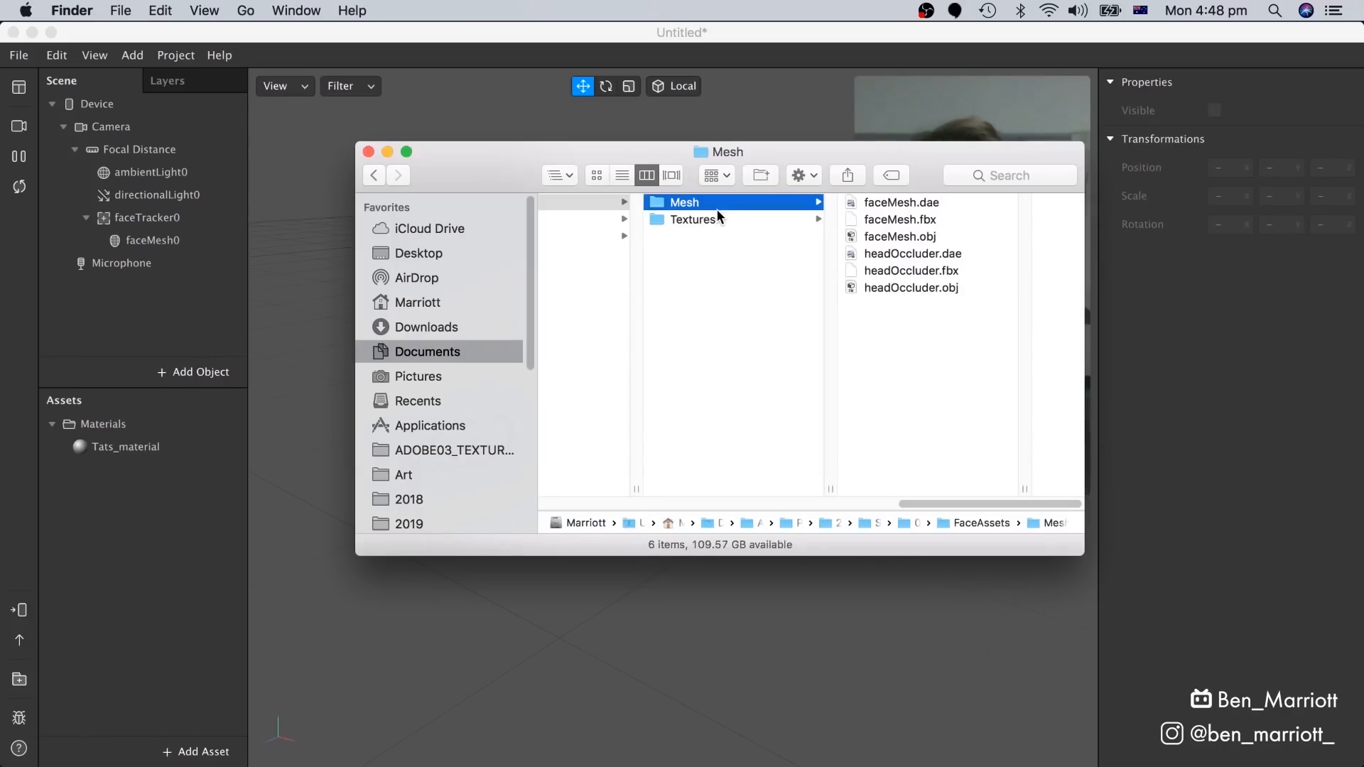
click(694, 220)
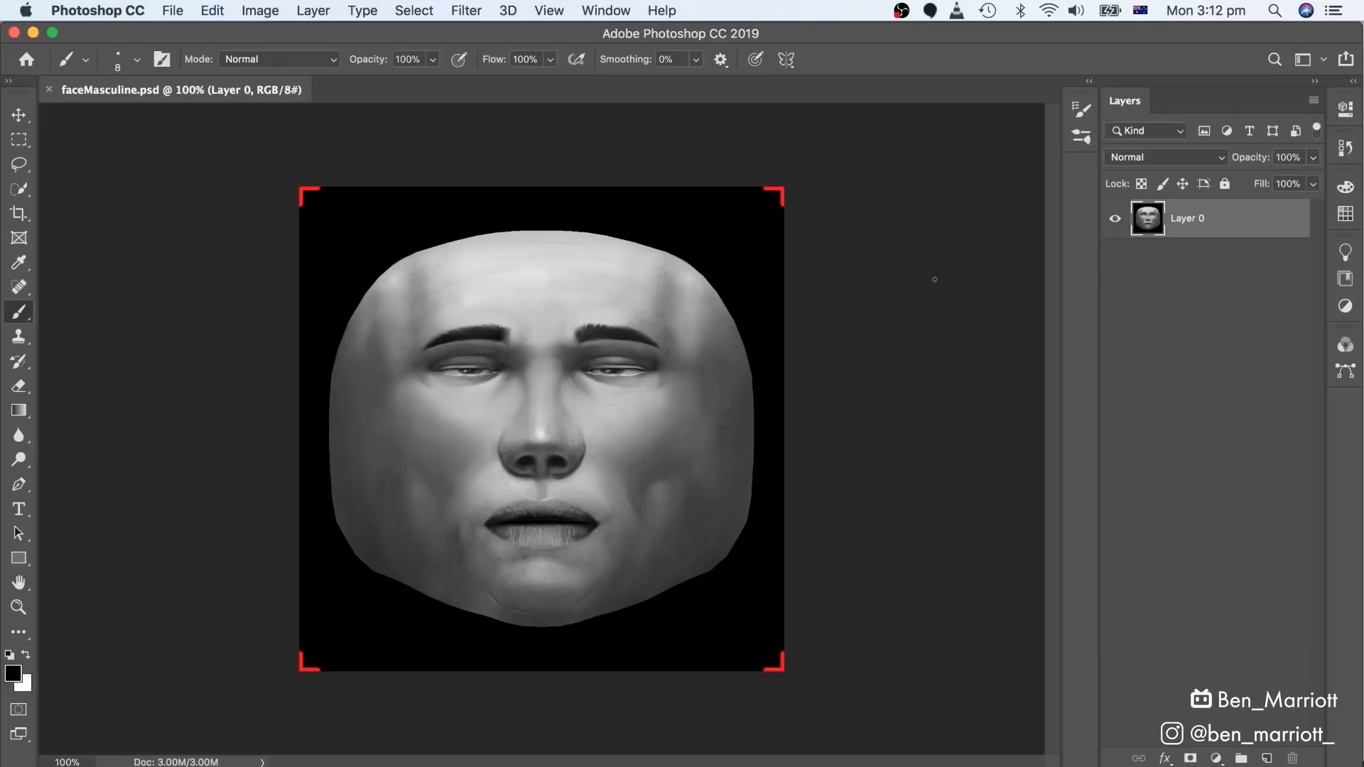
Paint tattoo artwork on a new layer over the faceMasculine template
click(1268, 758)
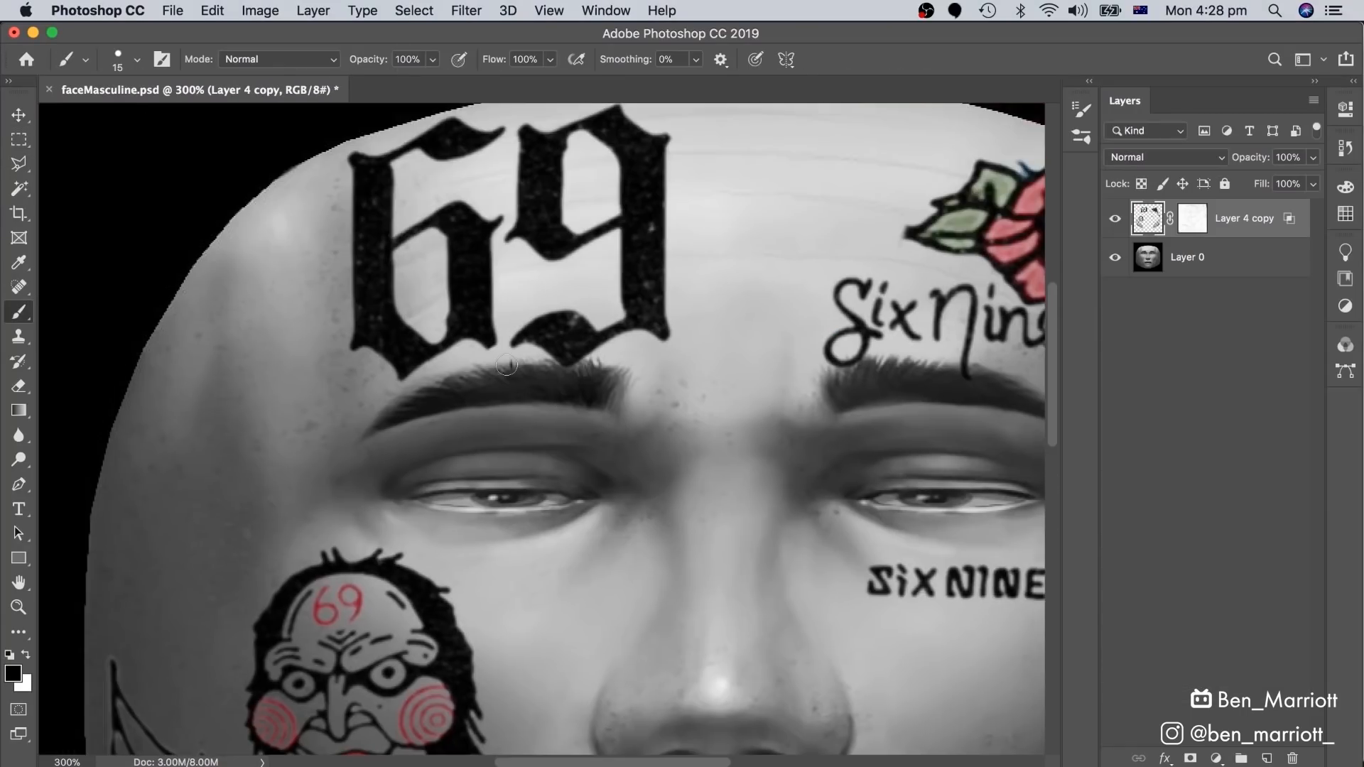
mouse_move(507, 368)
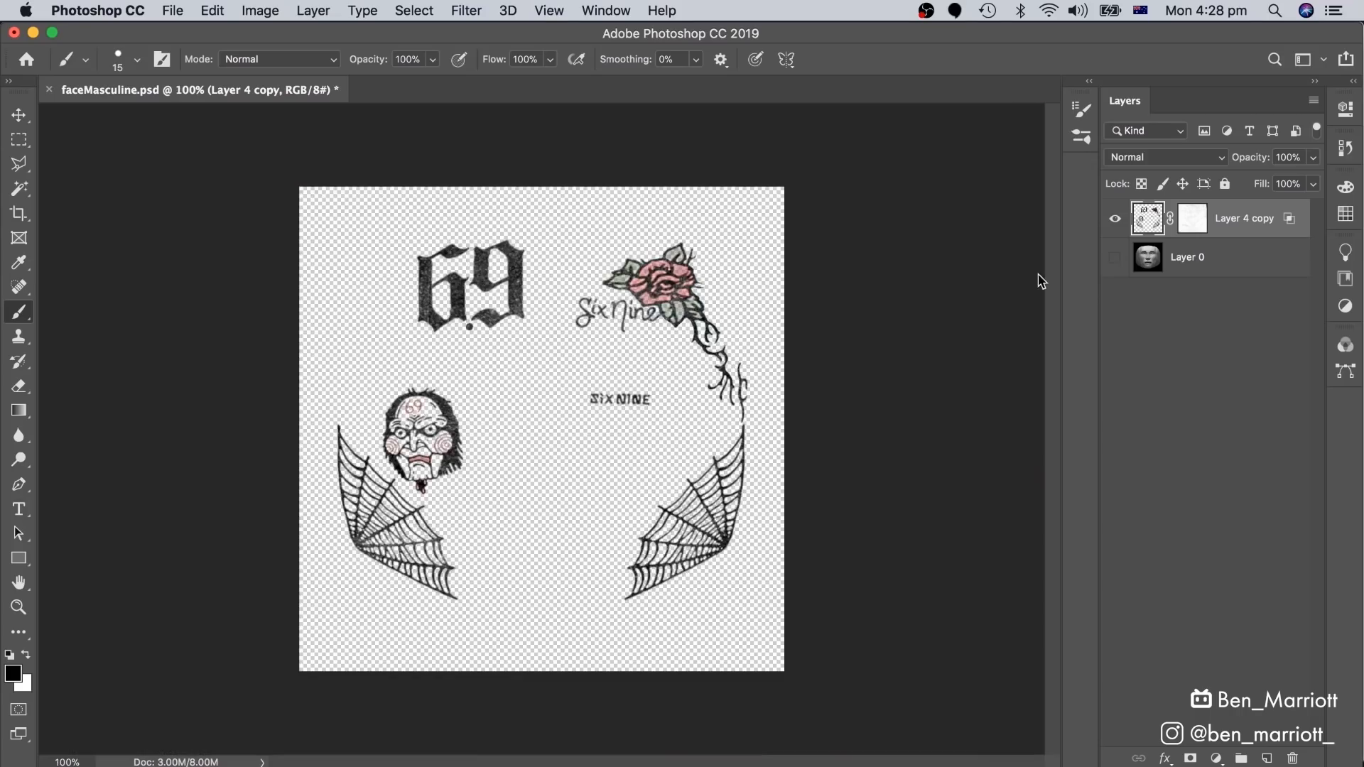
mouse_move(174, 12)
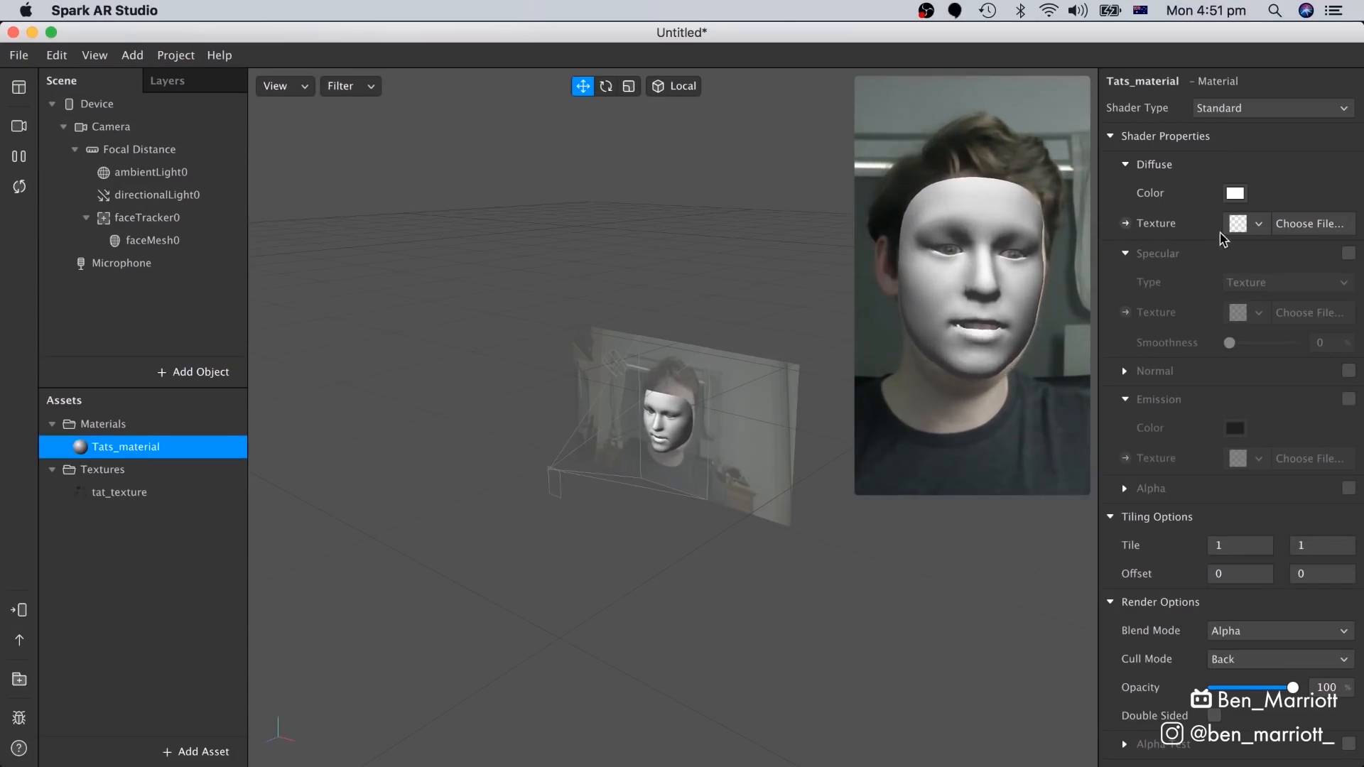
Set Tats_material's diffuse texture to tat_texture
click(1256, 224)
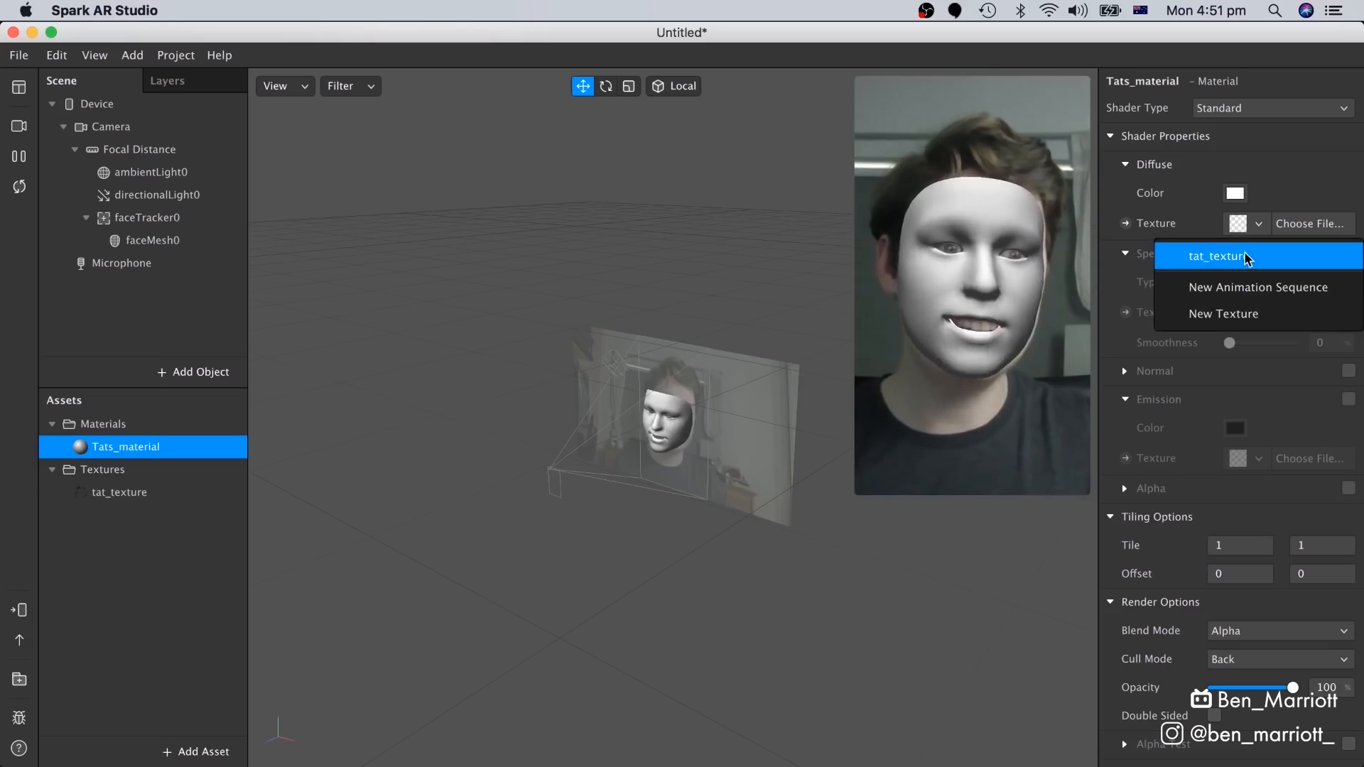
click(1216, 256)
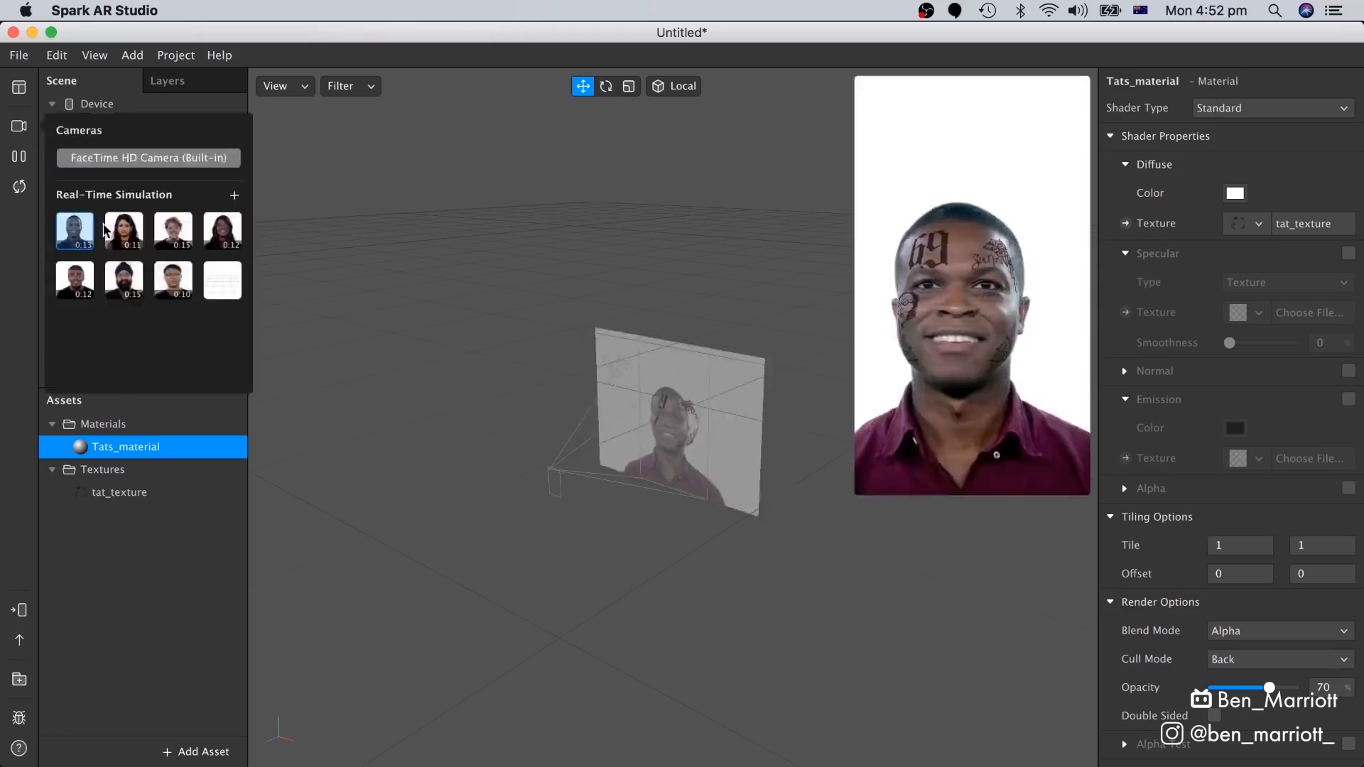
Preview the tattoos on three different simulated faces
click(172, 230)
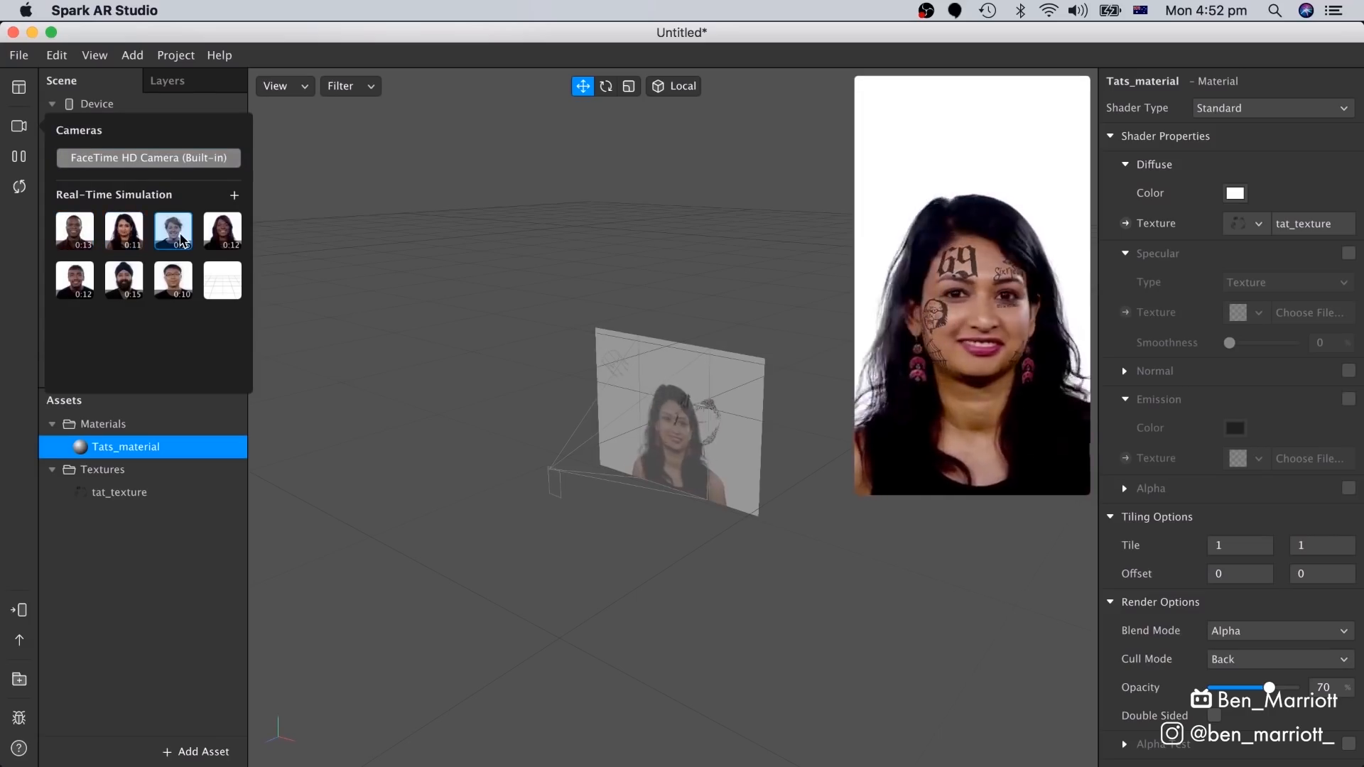
click(221, 230)
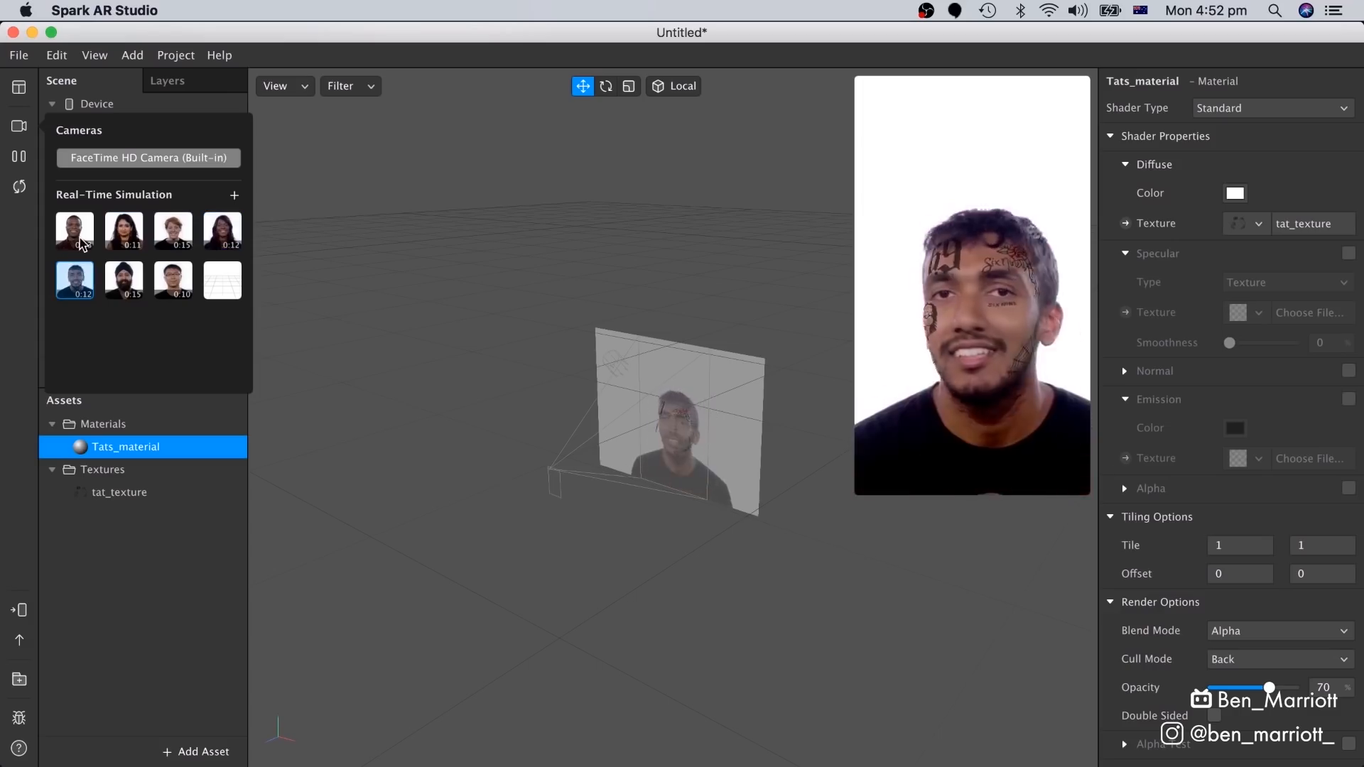
click(148, 158)
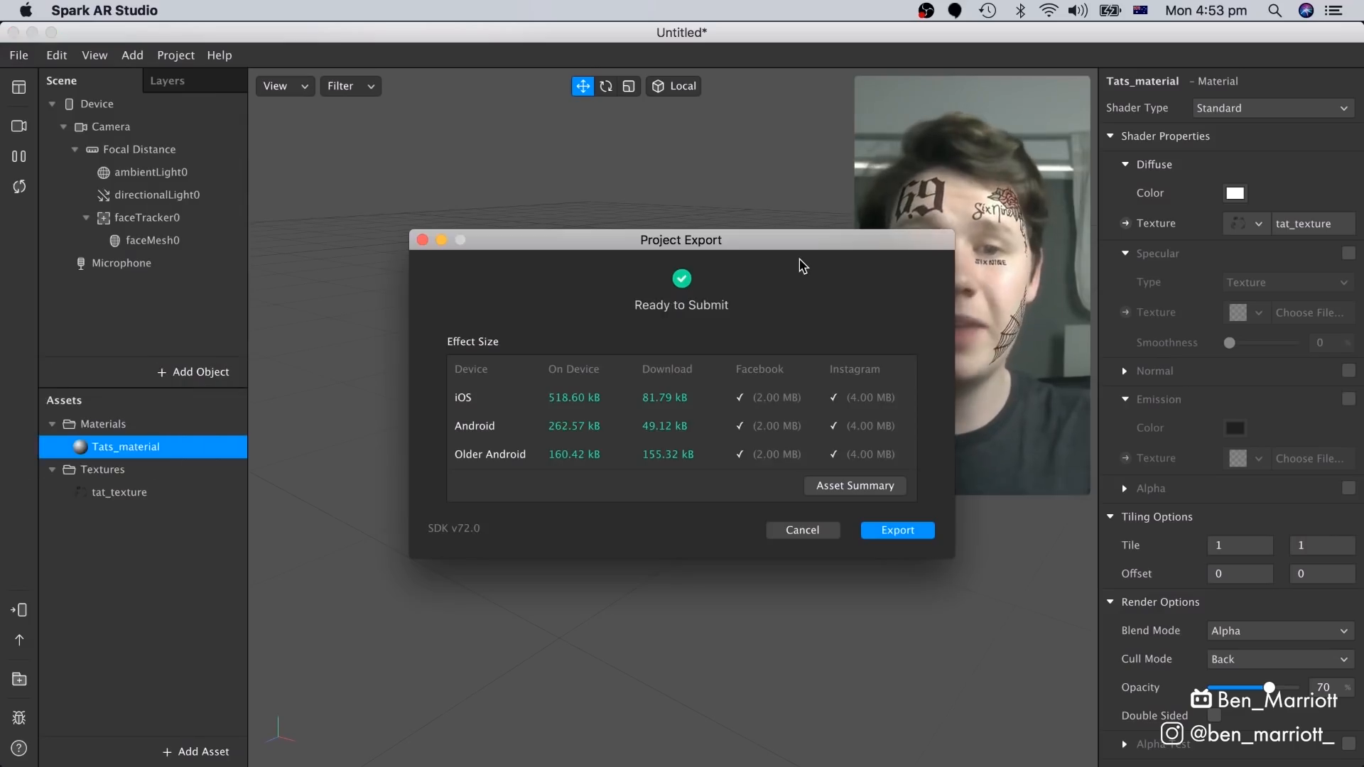
Confirm the export of the tattoo effect
click(897, 530)
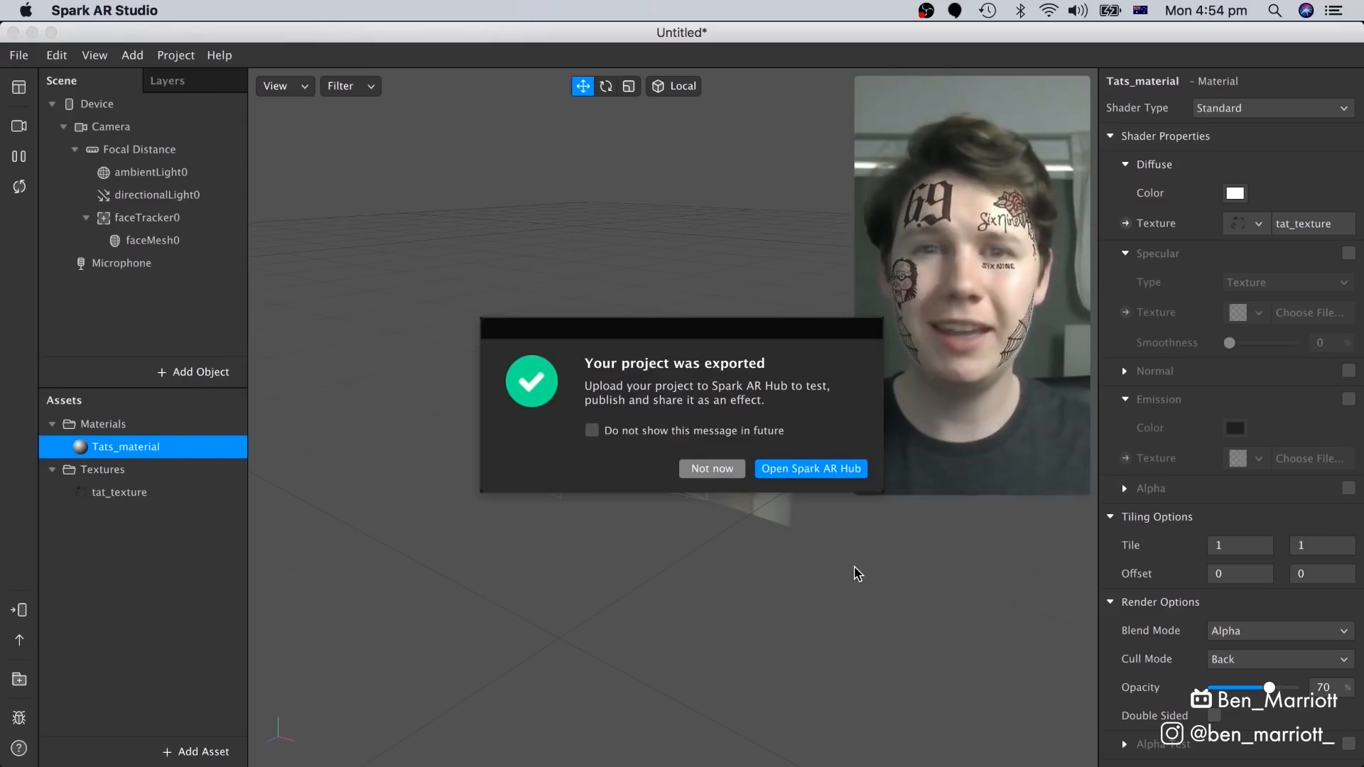